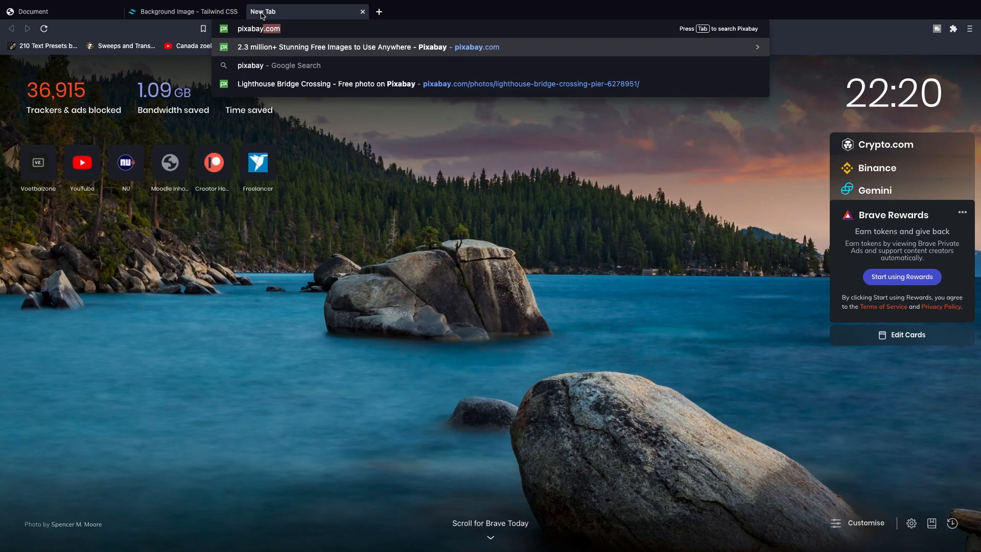
Step: Open the Petra Ad Deir rock temple photo from Pixabay in its own browser tab
left_click(340, 47)
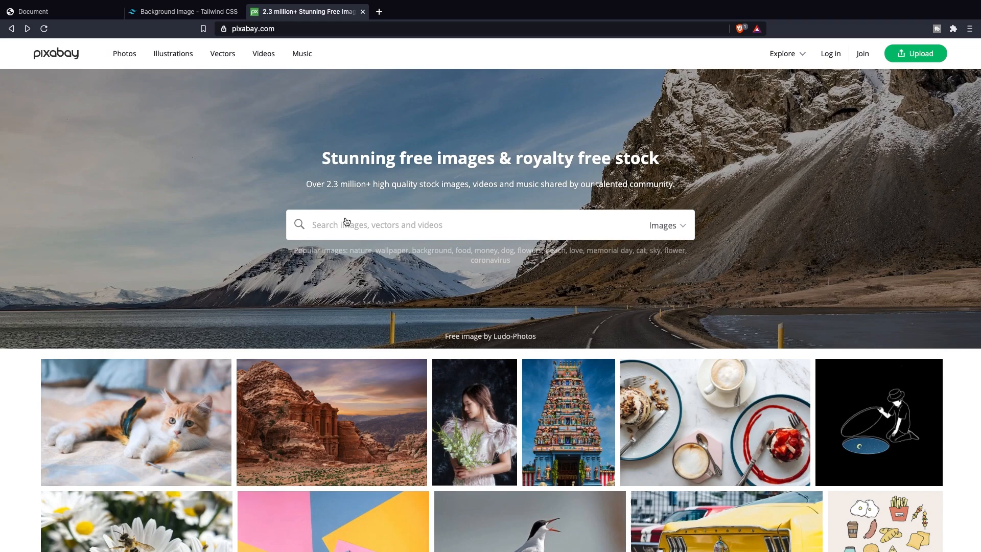
left_click(332, 422)
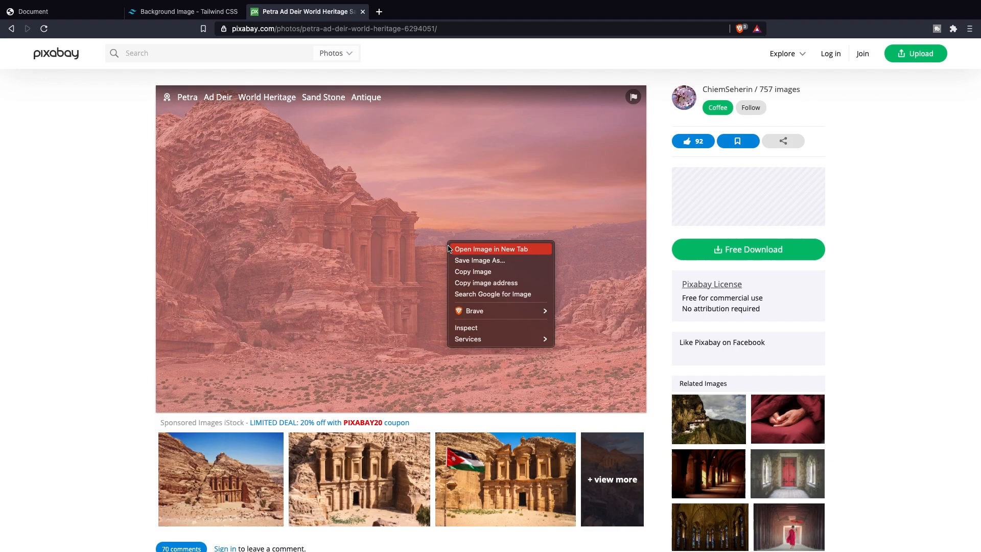
left_click(479, 249)
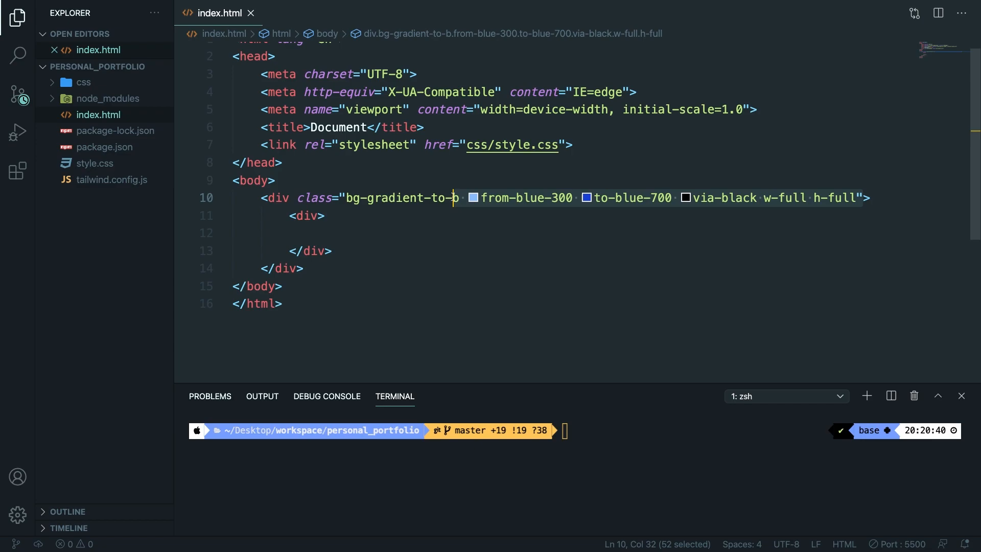
Step: Give the div an inline style with background-image url of petra-6294051_960_720.jpg
type("style=\"background-imag\">")
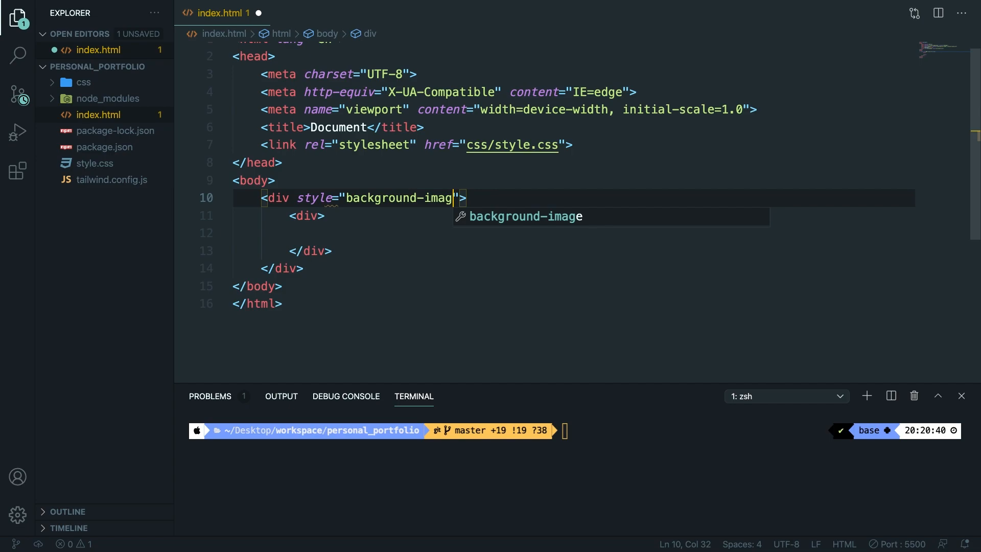
type(": url()")
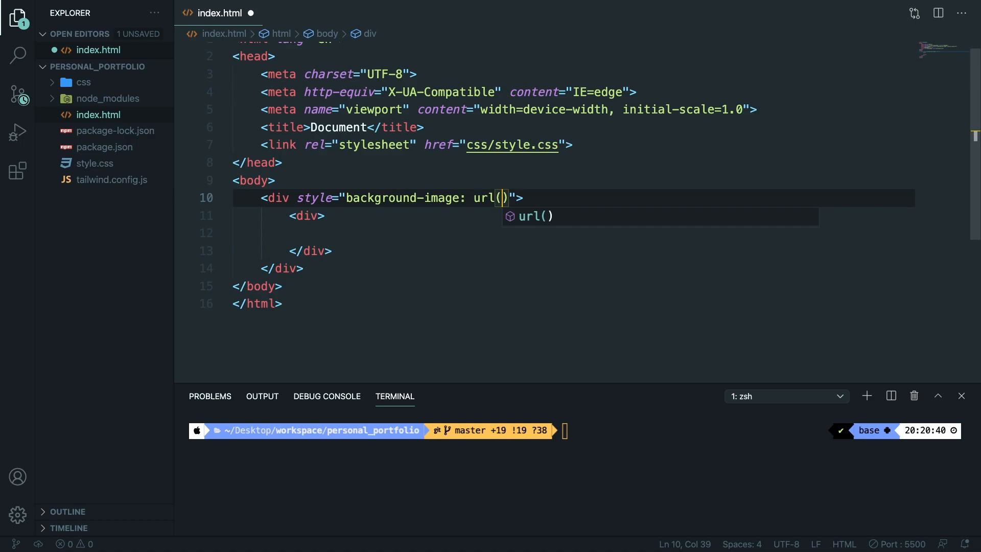
type("'https://cdn.pixabay.com/photo/2021/05/29/18/59/petra-6294051_960_720.jpg'")
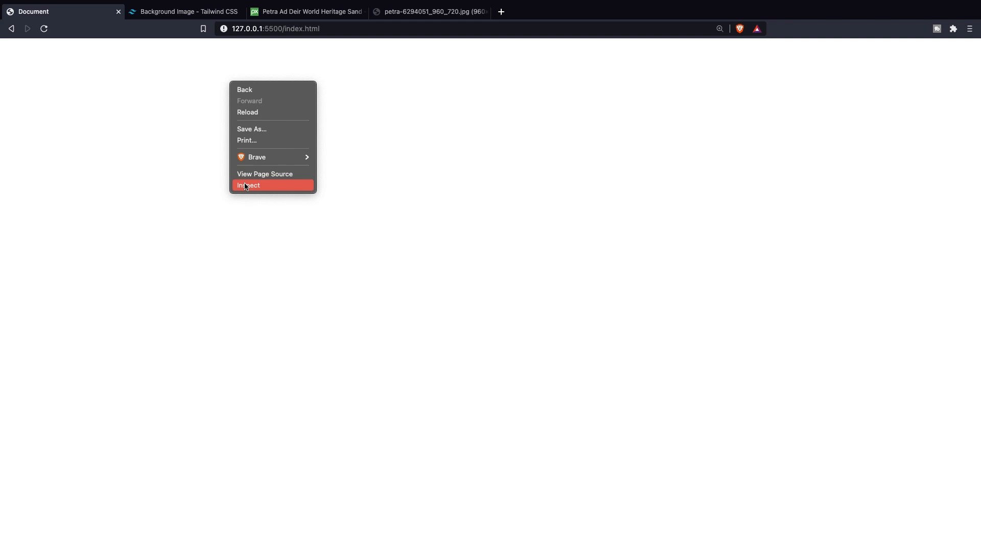
Step: Inspect the div in DevTools, confirm it has zero height, and return to the editor
left_click(248, 185)
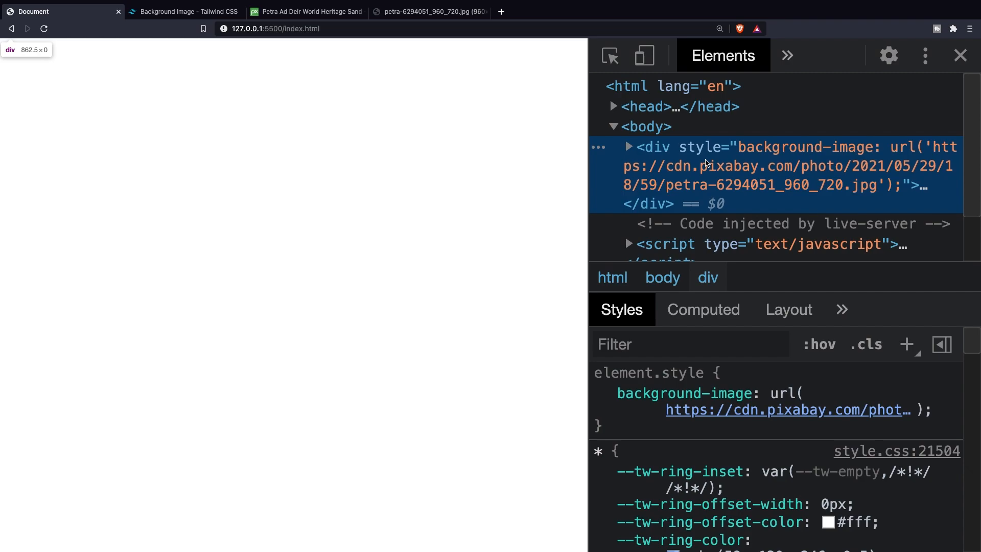
key("cmd+tab")
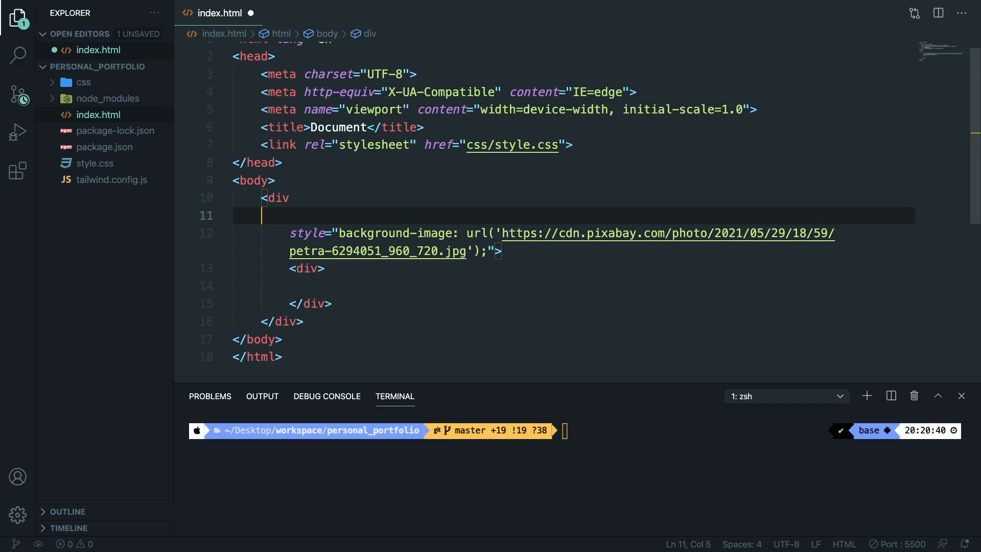
Step: Add class="w-full h-full" to the background div so the image shows
type("class=\"\"")
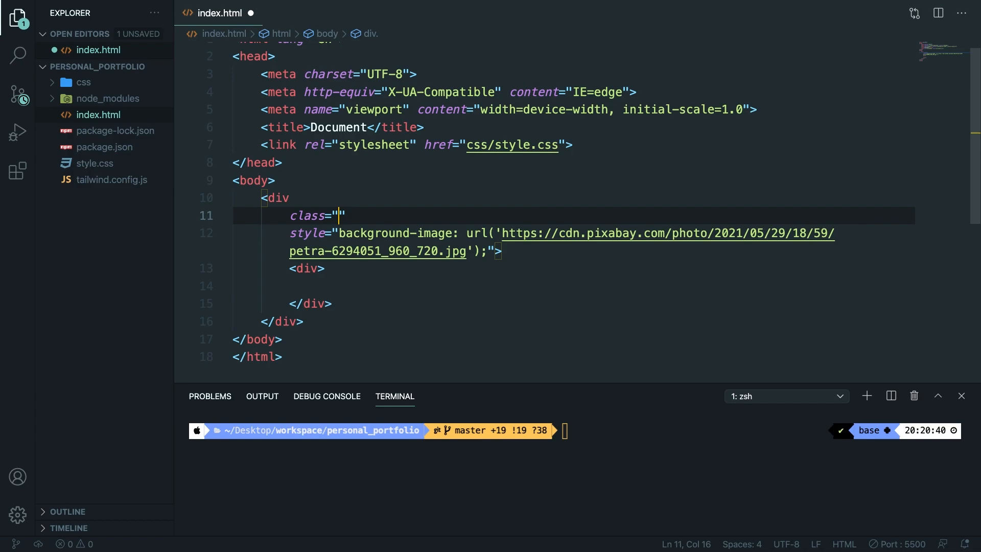
type("w-full h")
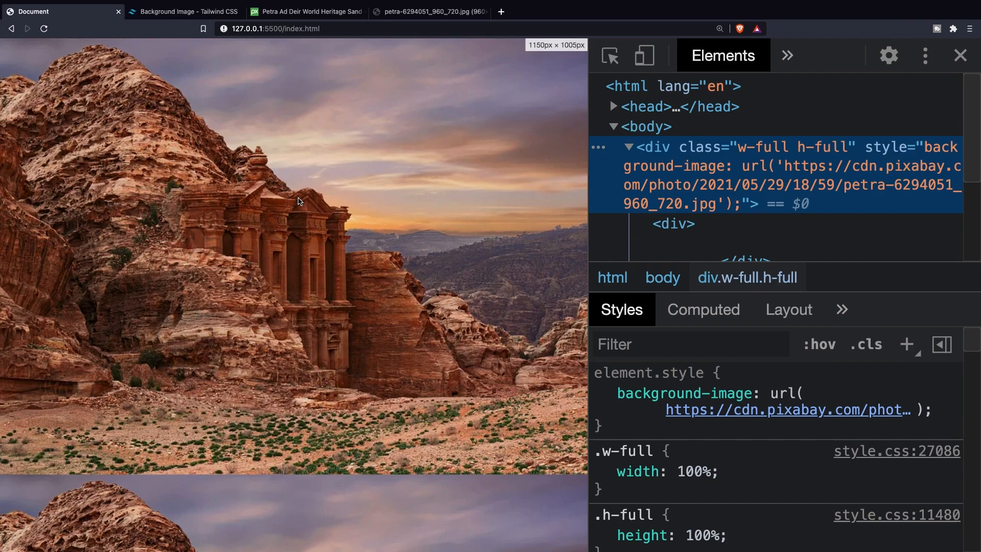
left_click(959, 55)
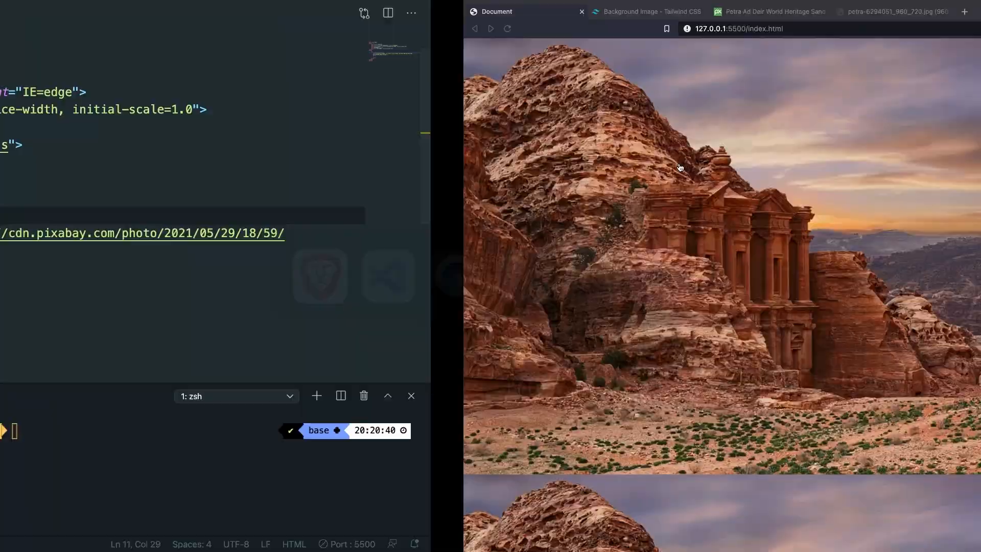
Step: Add the bg-repeat Tailwind class to the background div
type("bg-repeat")
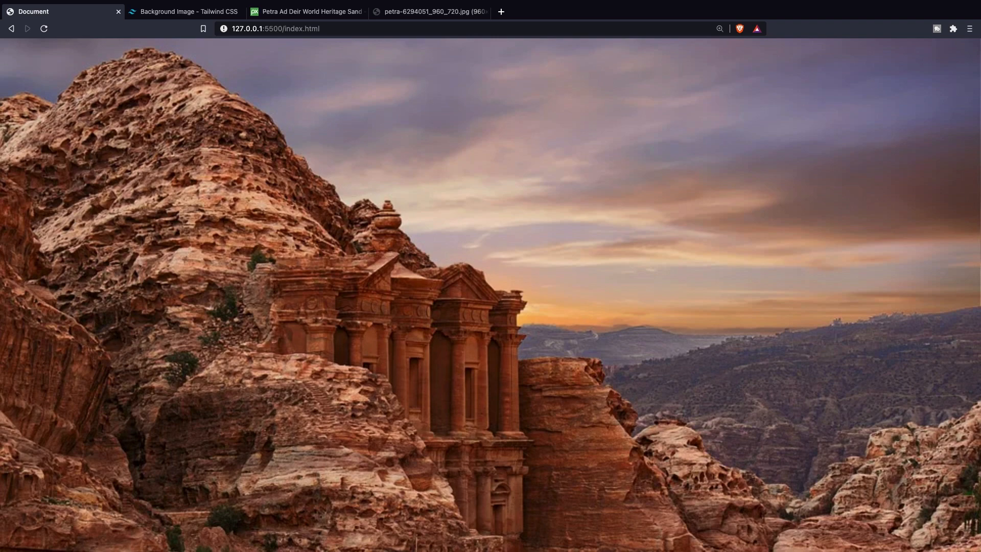
mouse_move(272, 225)
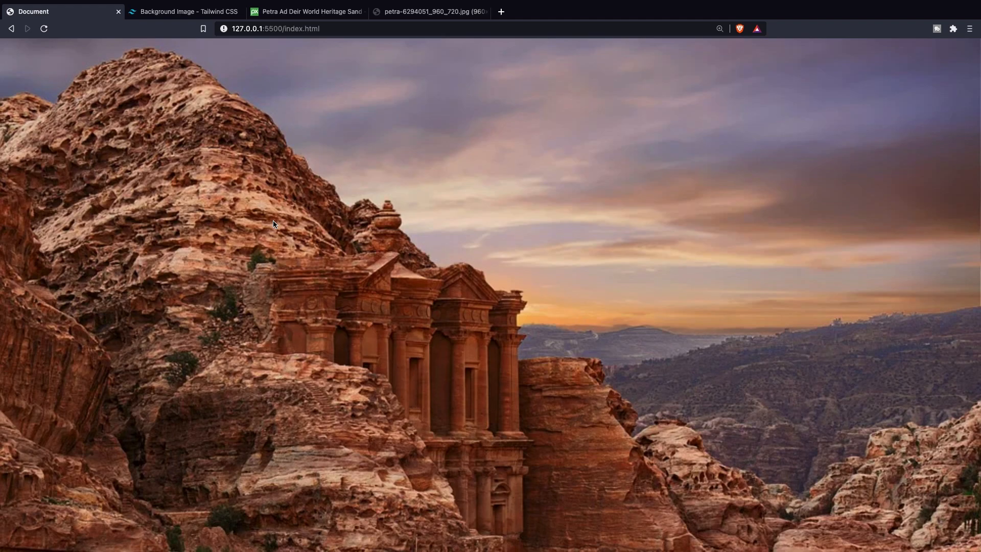
Step: Switch to the Tailwind CSS documentation tab to look up background position
left_click(185, 12)
type("background positio")
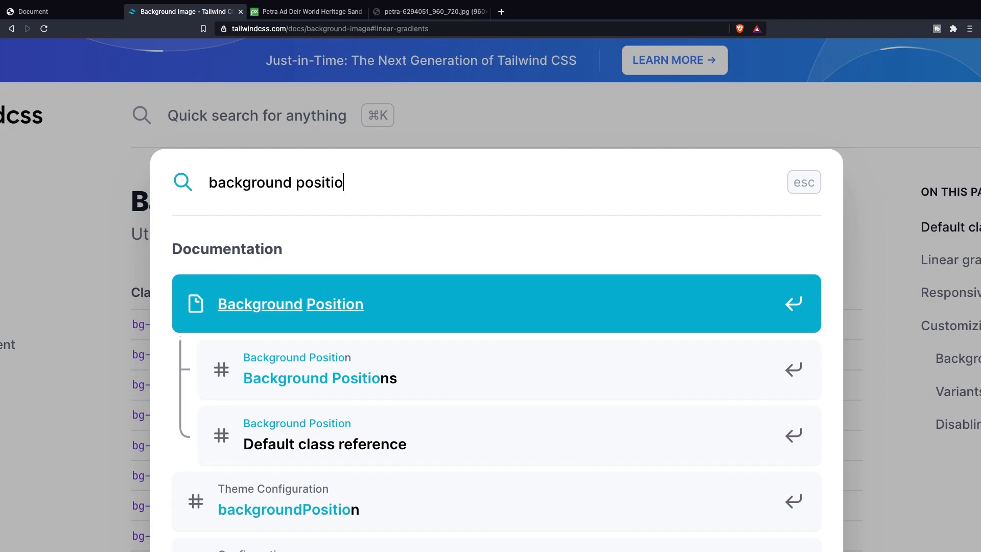
Step: Review the Background Position page's bg-left and bg-center examples, then return to the editor
left_click(290, 304)
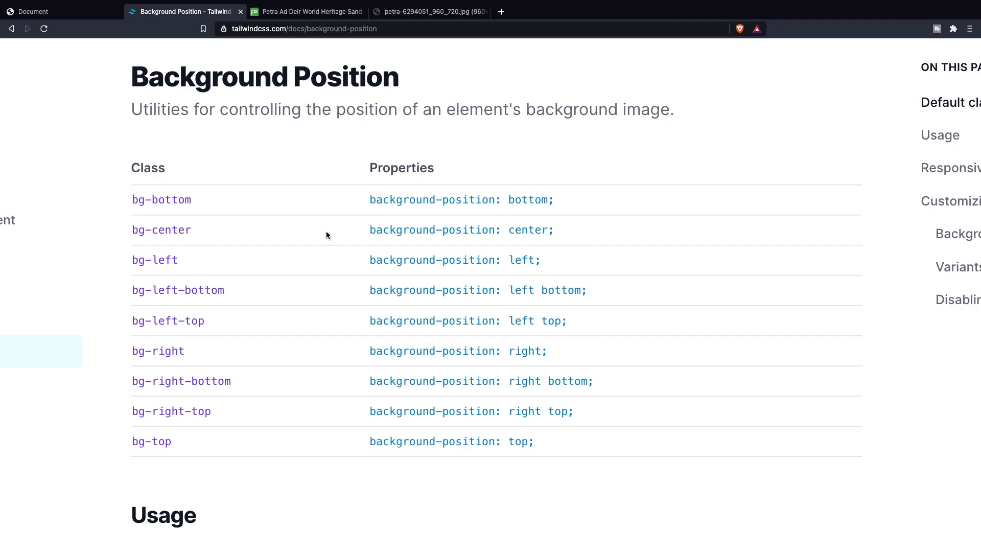
scroll("down", 3)
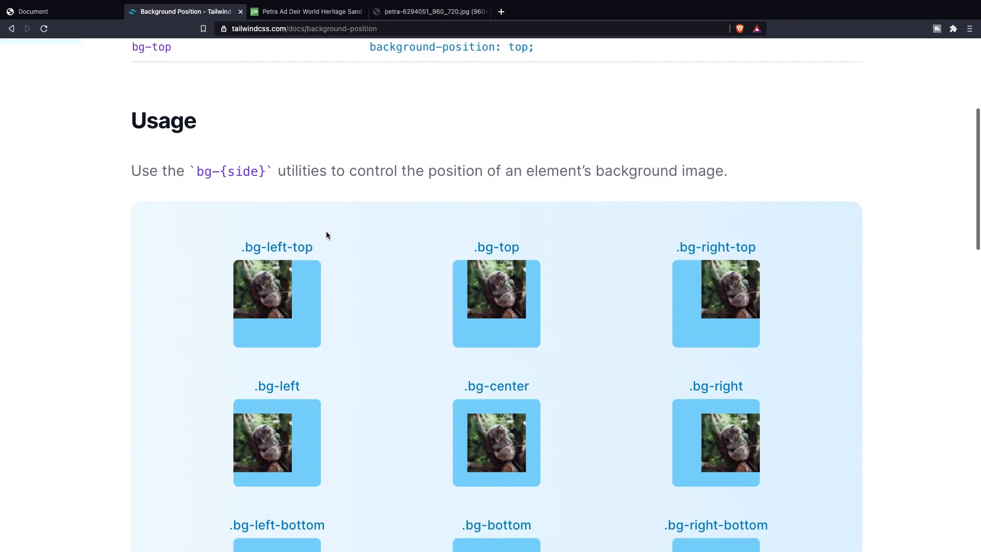
scroll("down", 3)
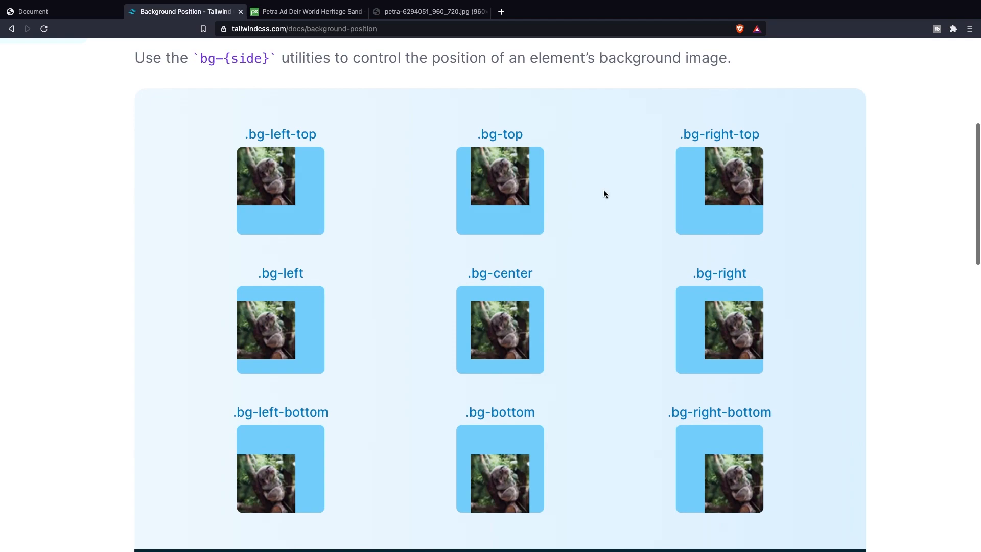
mouse_move(555, 265)
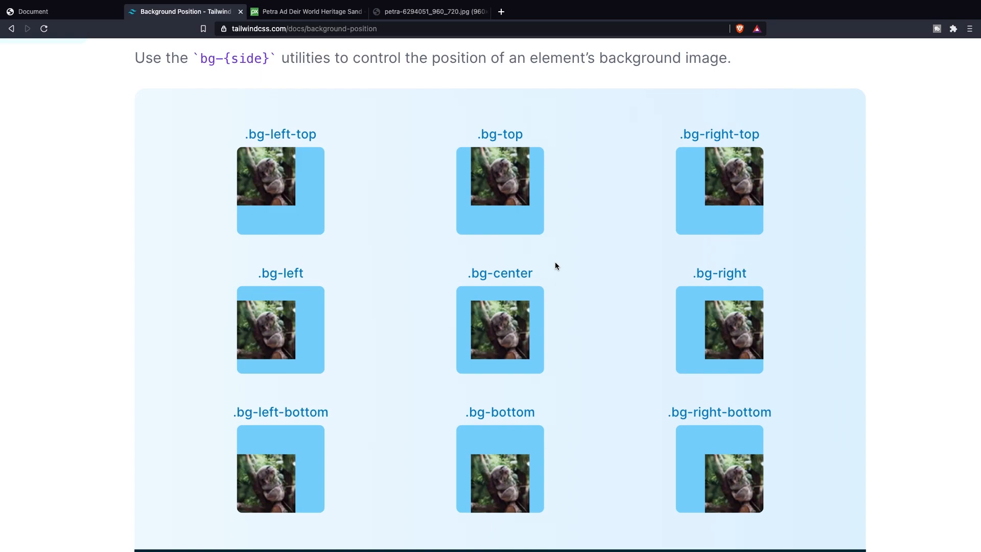
key("cmd+tab")
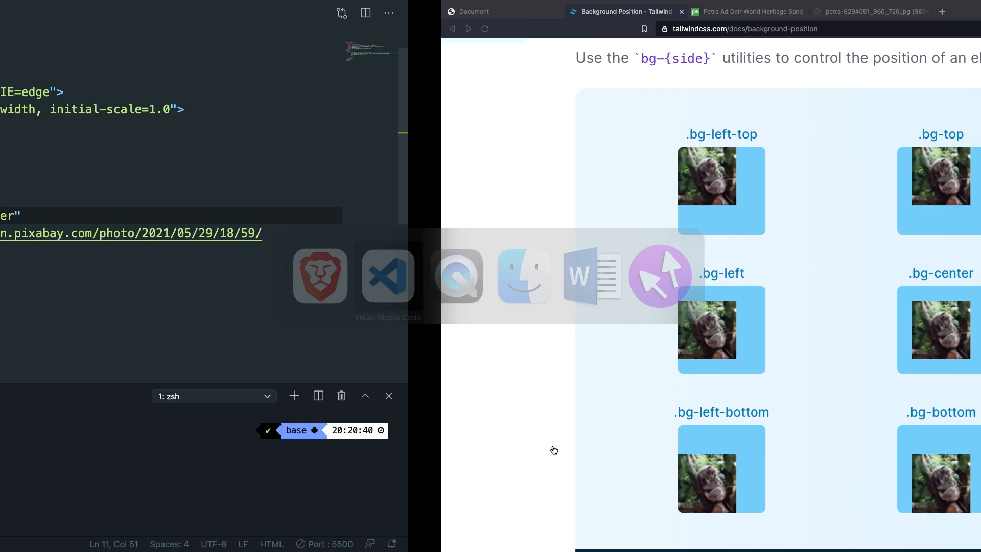
Step: Check the local page preview with the background anchored by bg-left
left_click(387, 276)
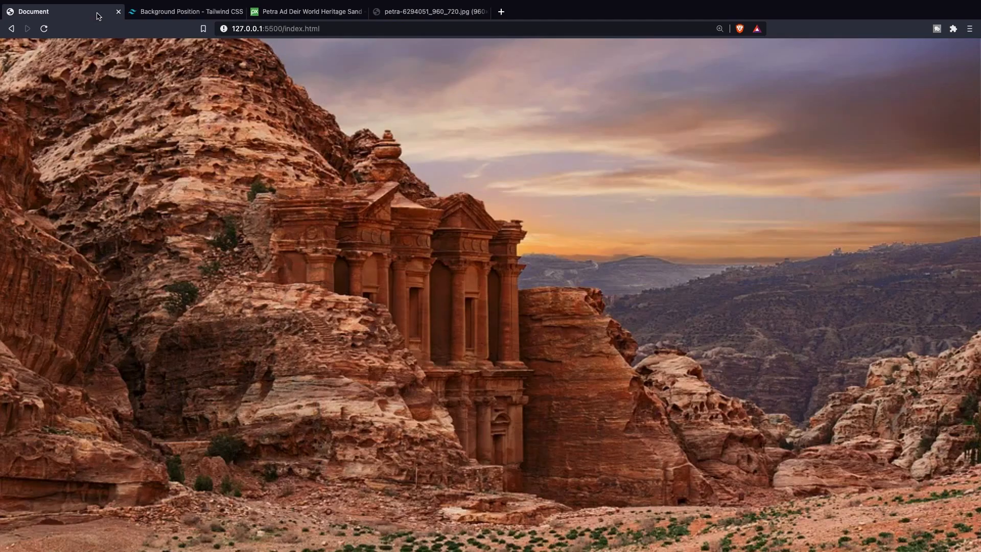
mouse_move(235, 170)
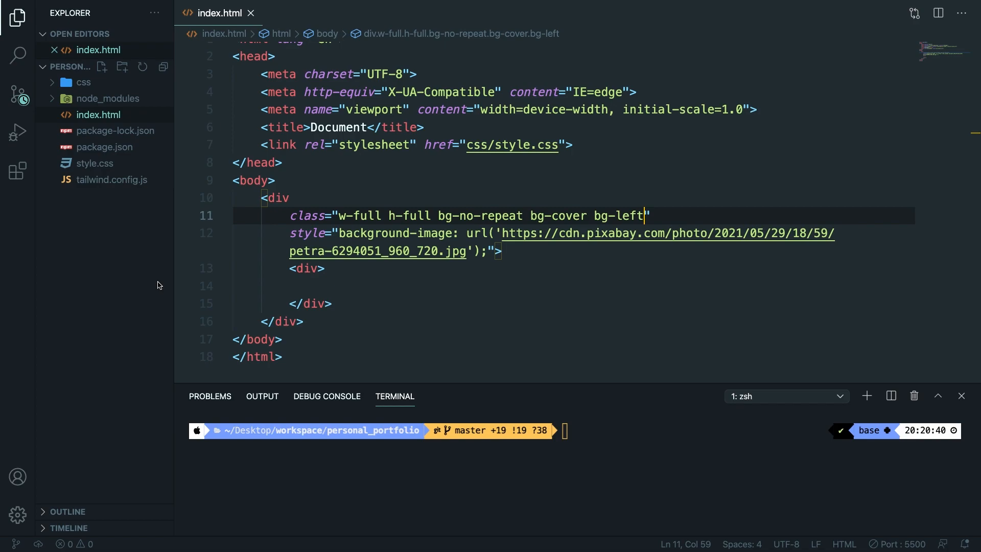
Step: Append bg-fixed to the outer div's classes and start a new content div below
type("bg-fixed")
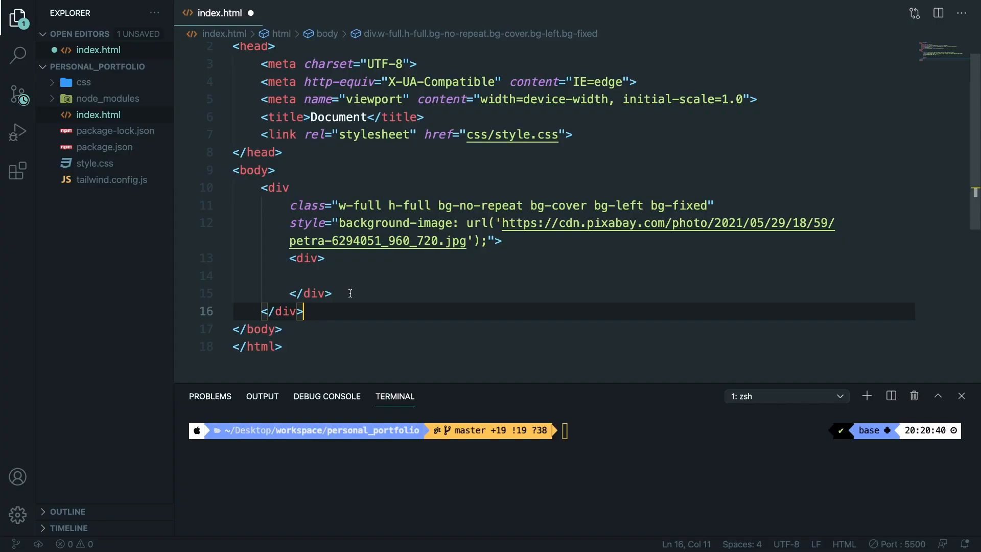
type("di")
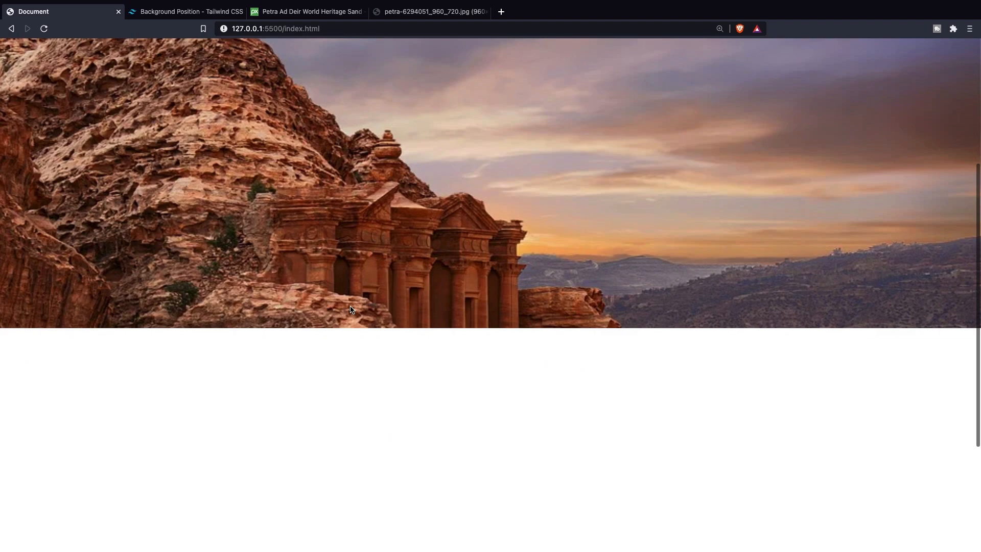
Step: Scroll the page to test the bg-fixed parallax over the white content area
scroll("down", 3)
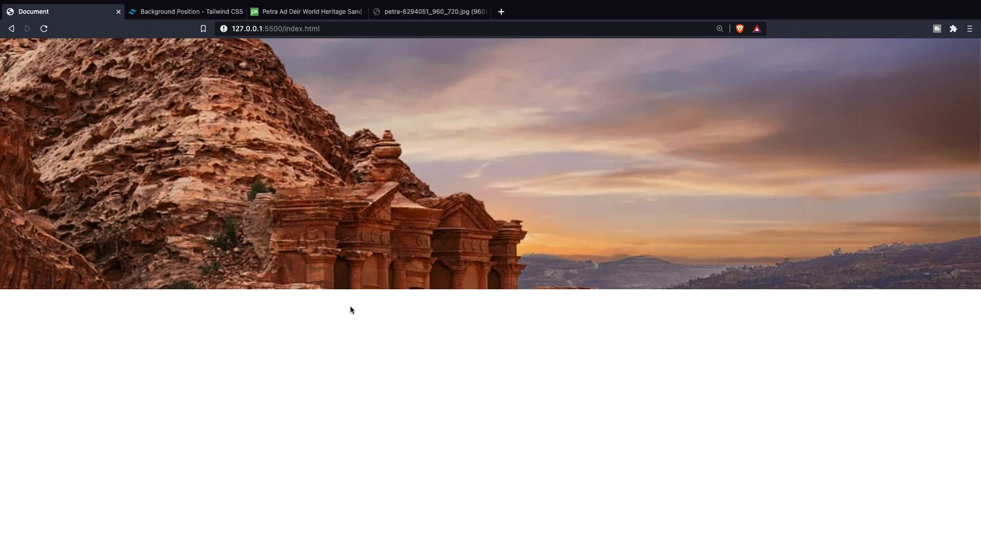